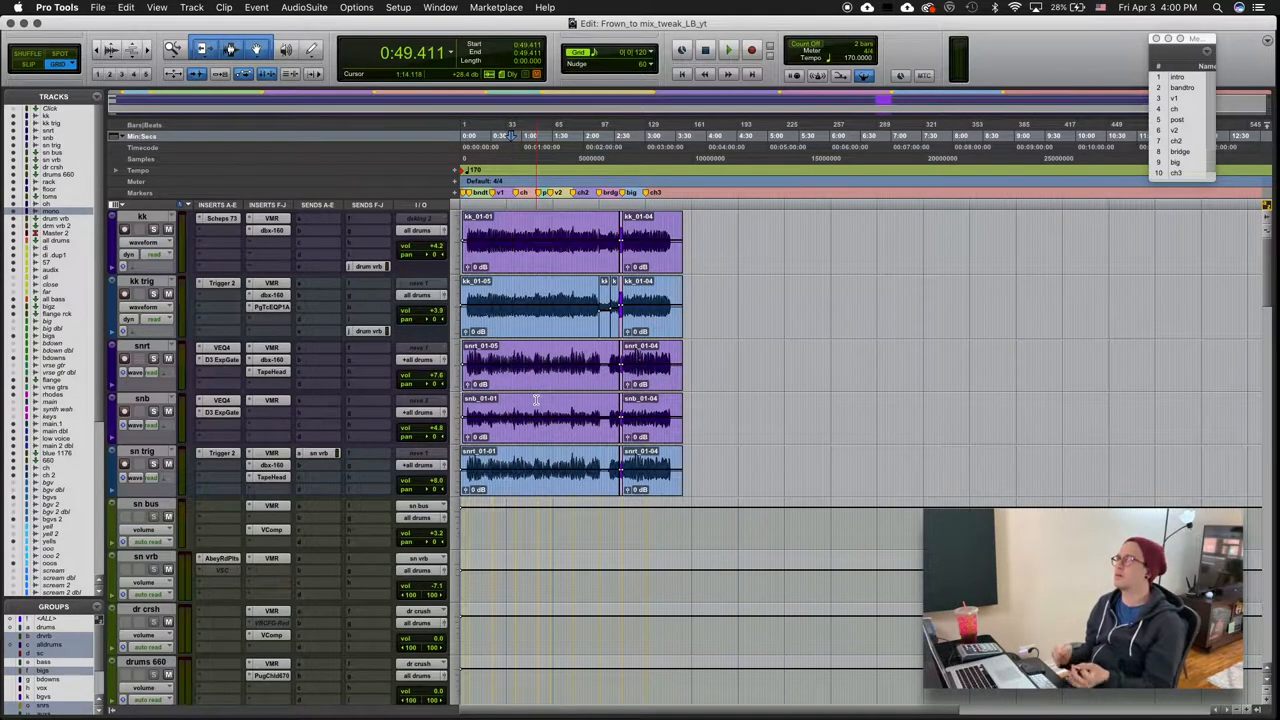
# Scroll the Edit window down until the bus and vocal tracks are in view
pyautogui.scroll(-3)
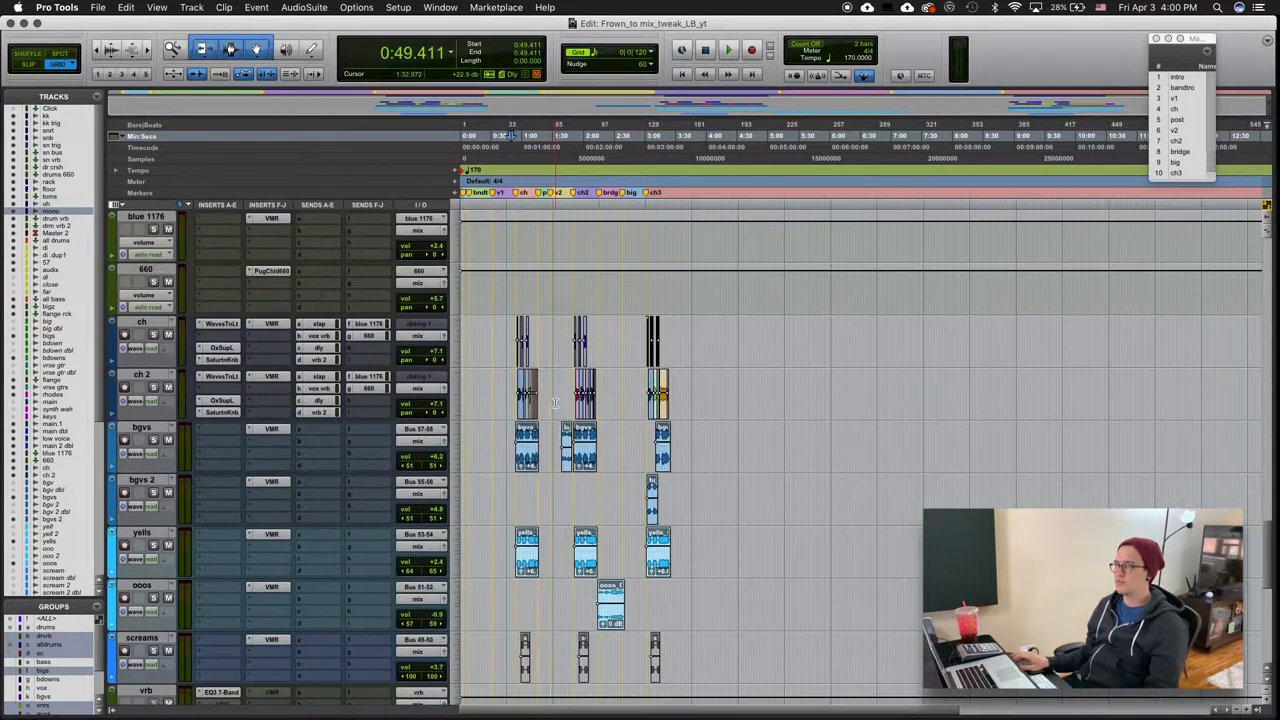
pyautogui.scroll(-3)
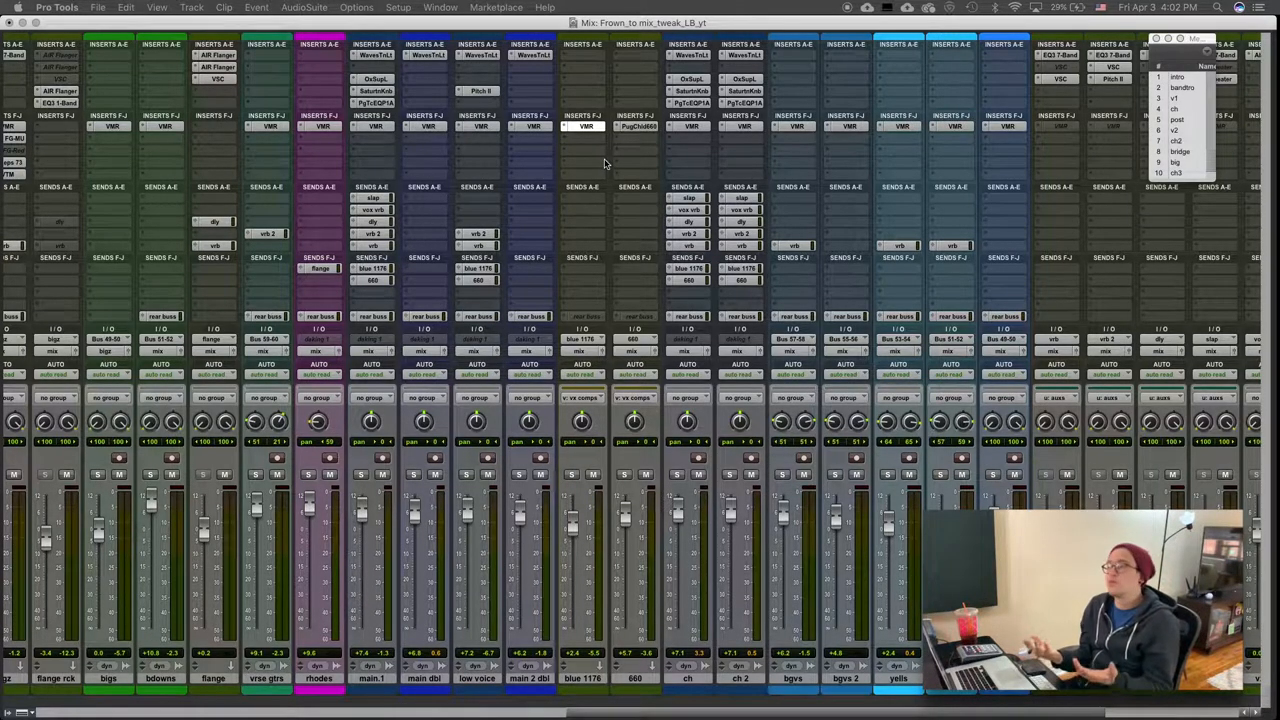
pyautogui.moveTo(508, 336)
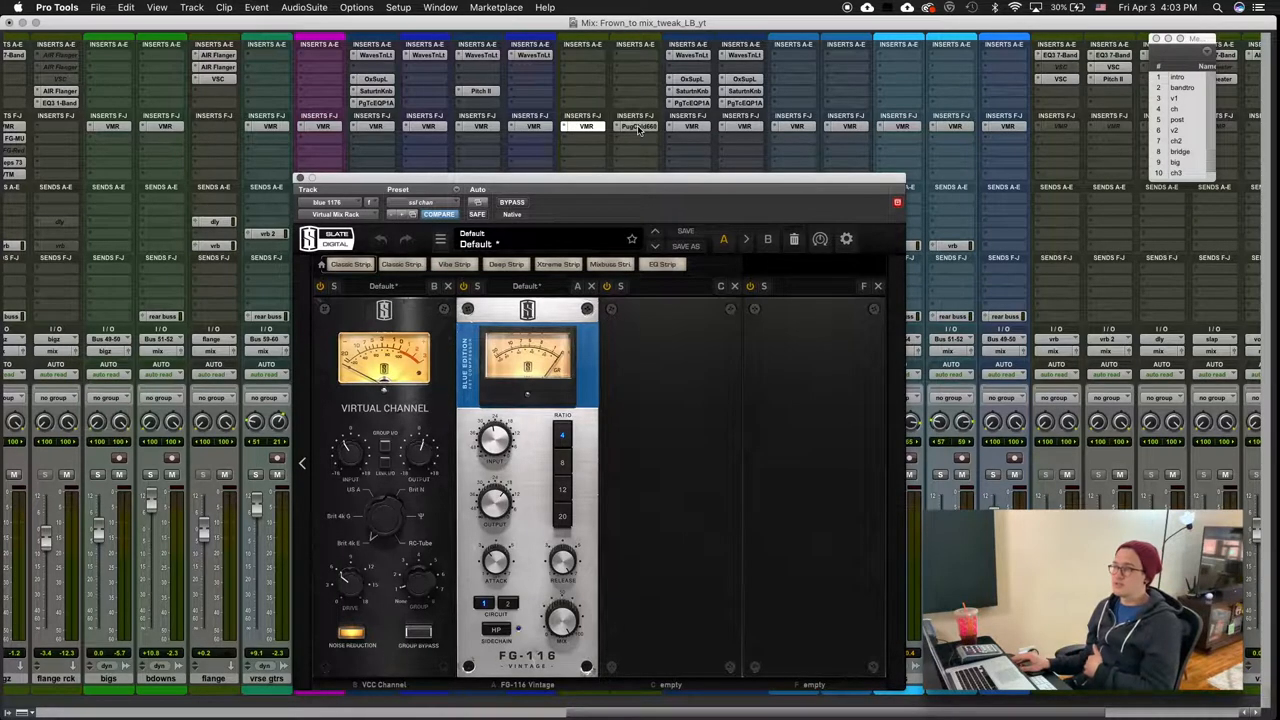
# Bring up the channel's Slate Virtual Mix Rack showing its console and FG-116 modules
pyautogui.click(636, 128)
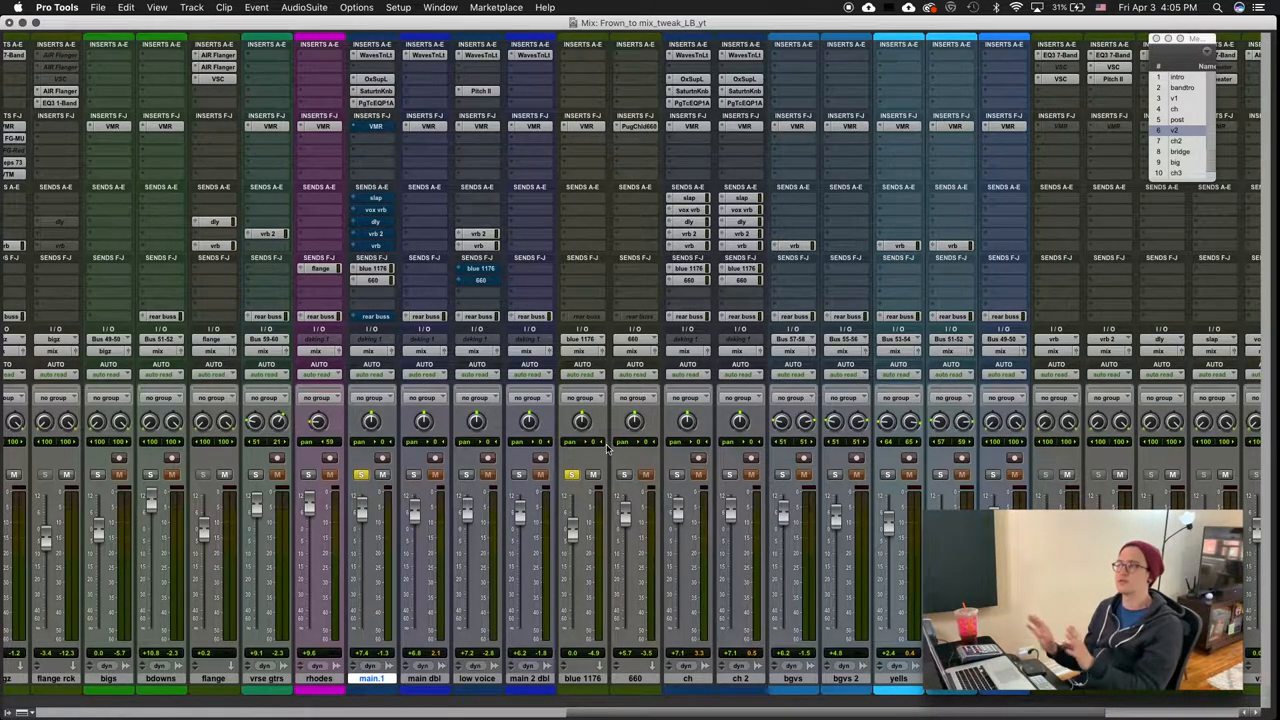
pyautogui.moveTo(572, 476)
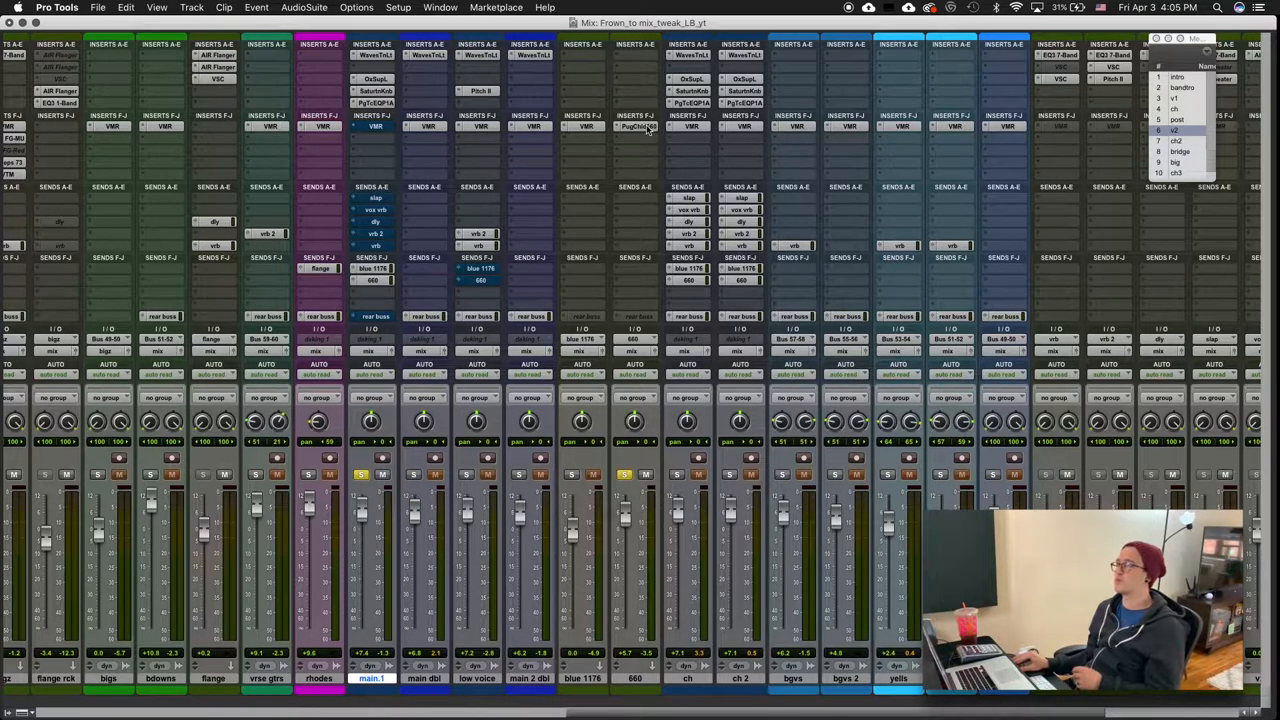
# Bring up the vocal bus's vintage Fairchild-style tube compressor with its gain and threshold controls
pyautogui.click(636, 126)
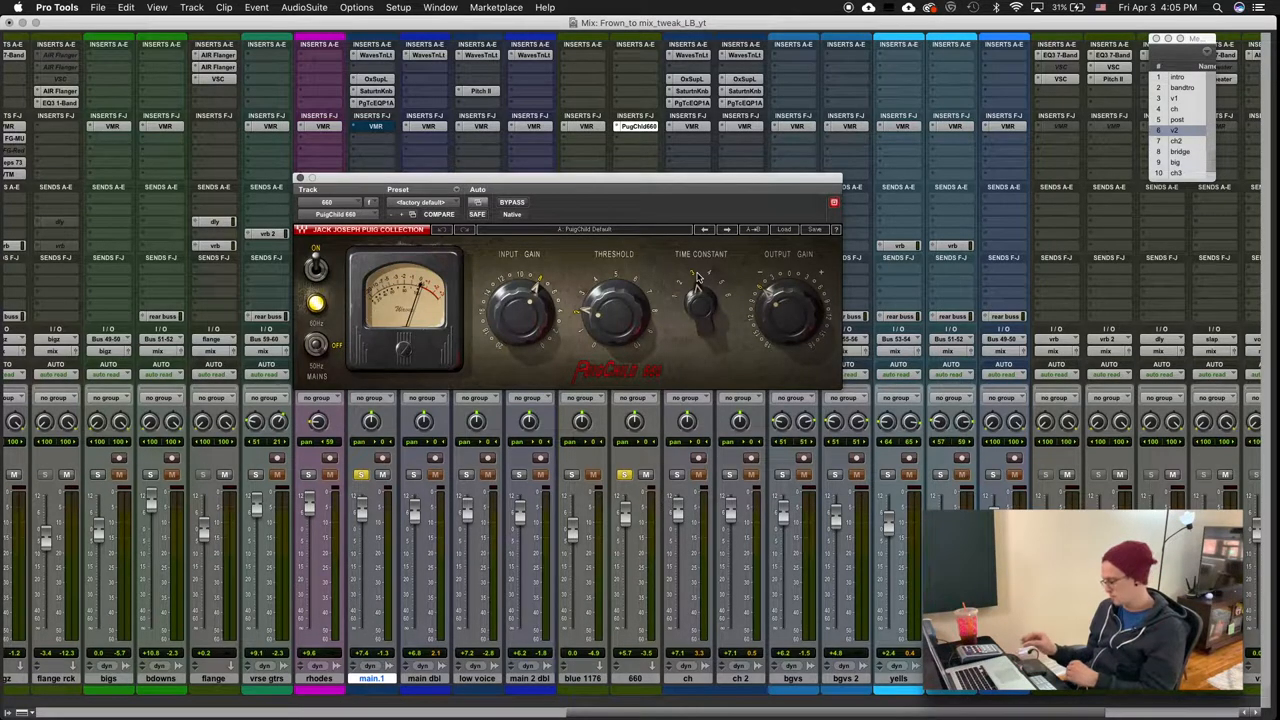
pyautogui.click(360, 474)
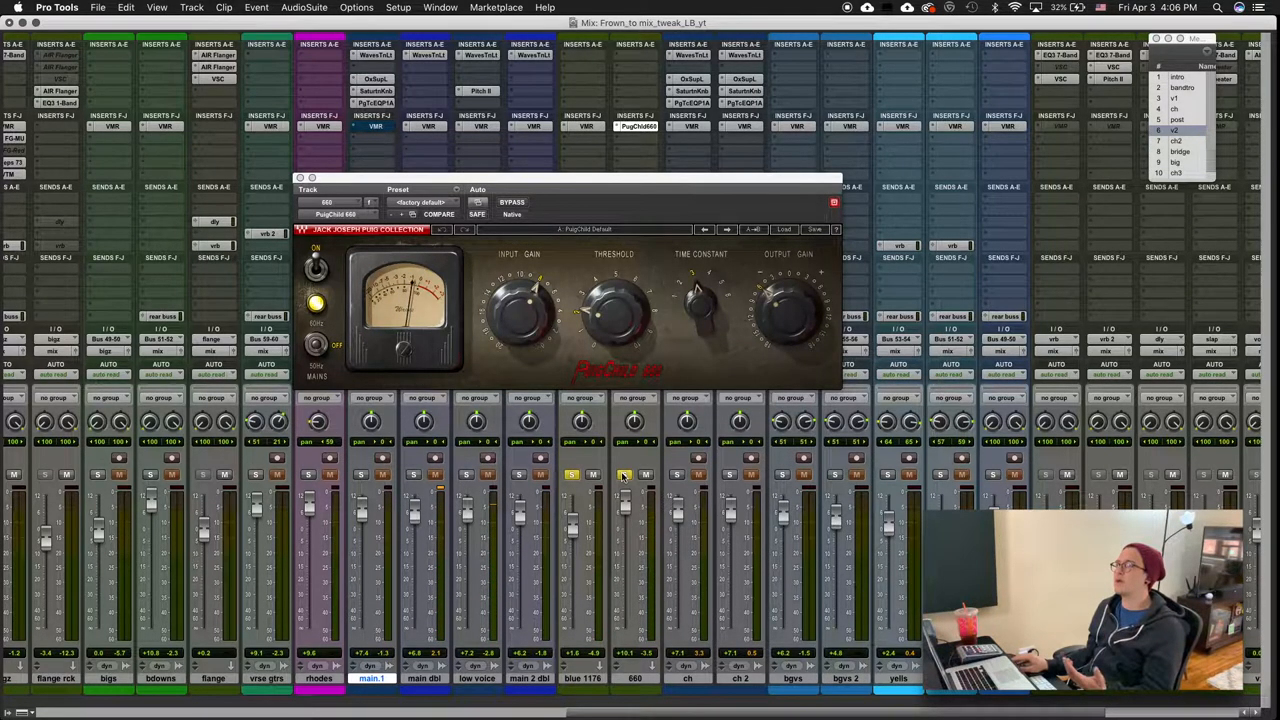
pyautogui.moveTo(624, 474)
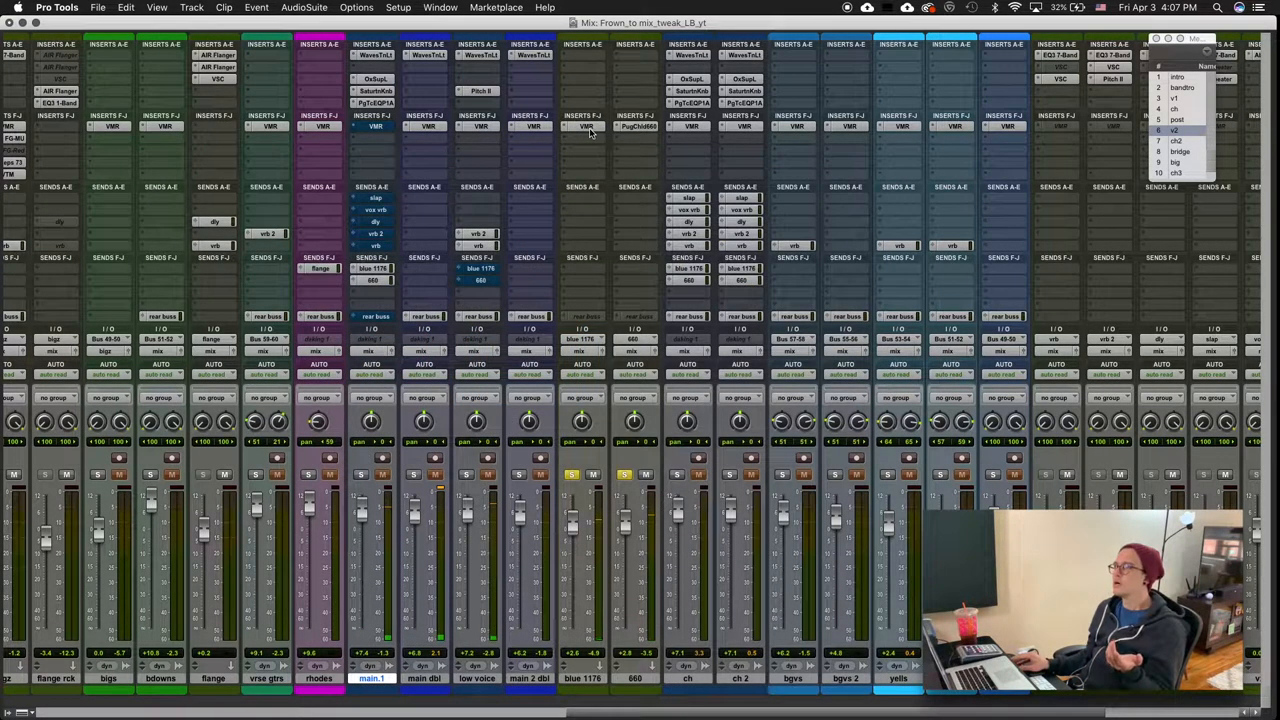
pyautogui.moveTo(634, 128)
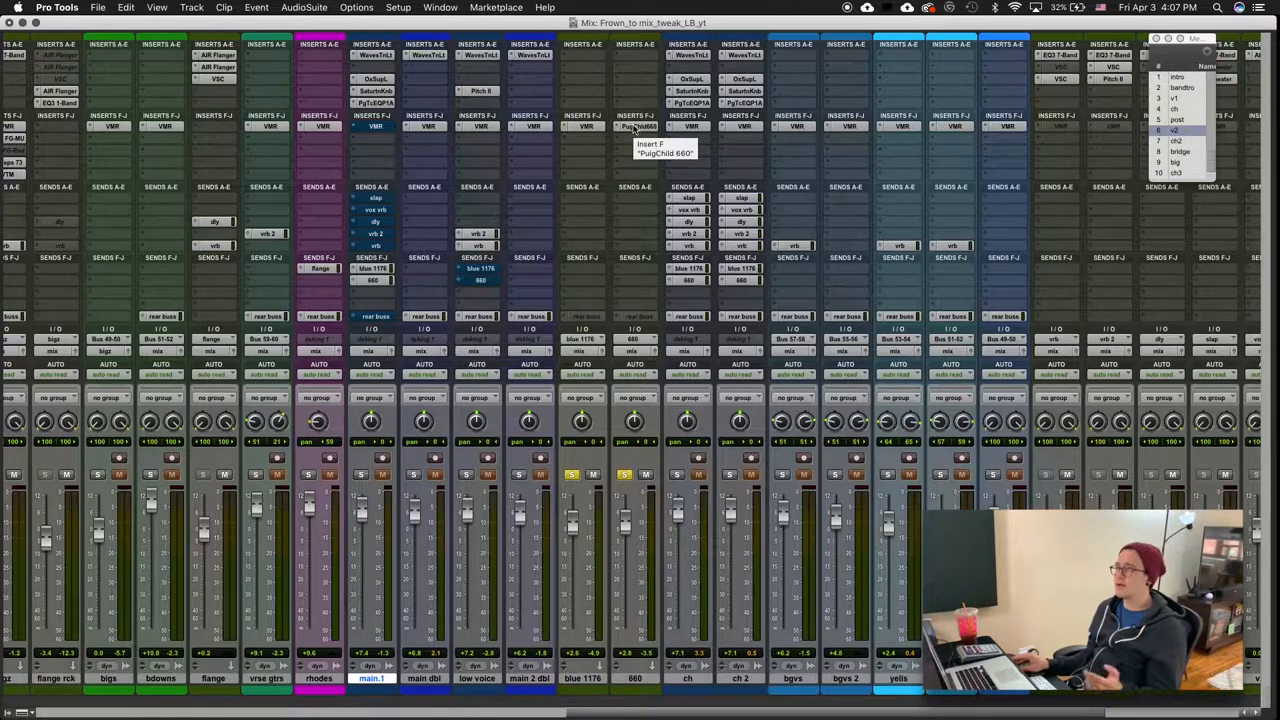
# Bring up the main vocal's Slate rack with console, FG-S EQ and FG-Stress modules
pyautogui.click(634, 126)
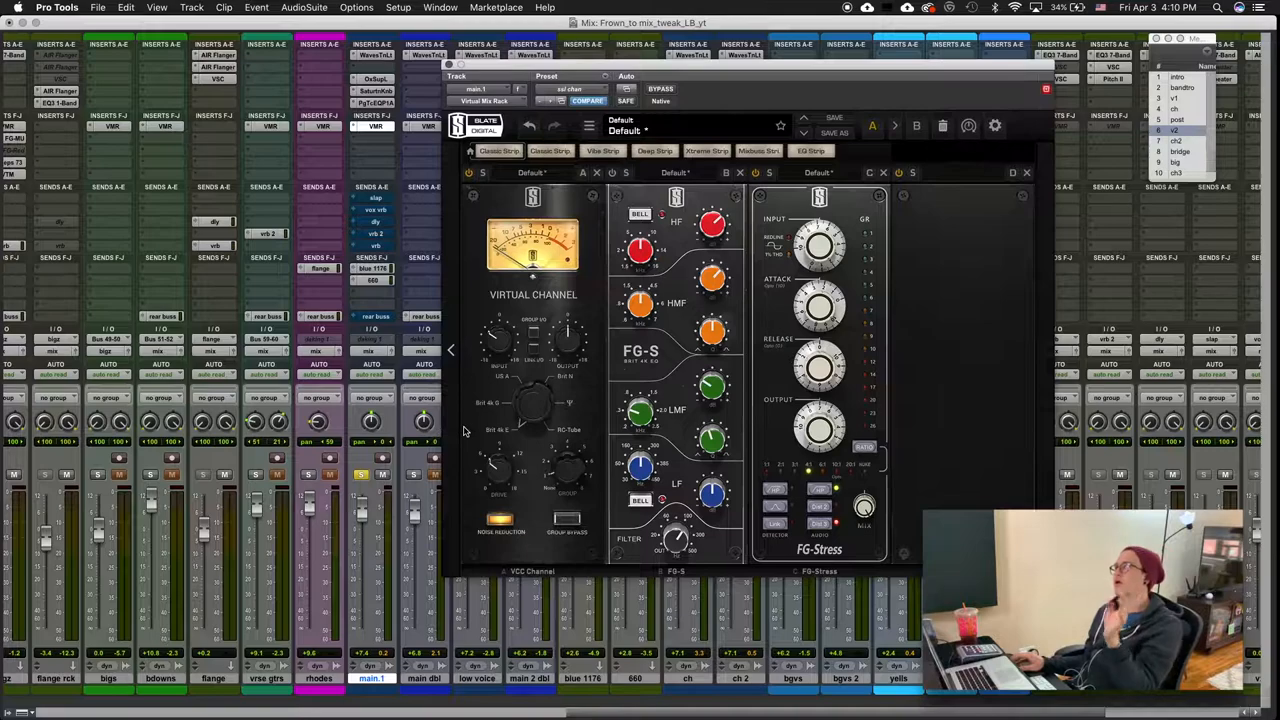
# Dial the FG-Stress attack knob up to a longer attack on the vocal during playback
pyautogui.moveTo(820, 310); pyautogui.dragTo(838, 276)
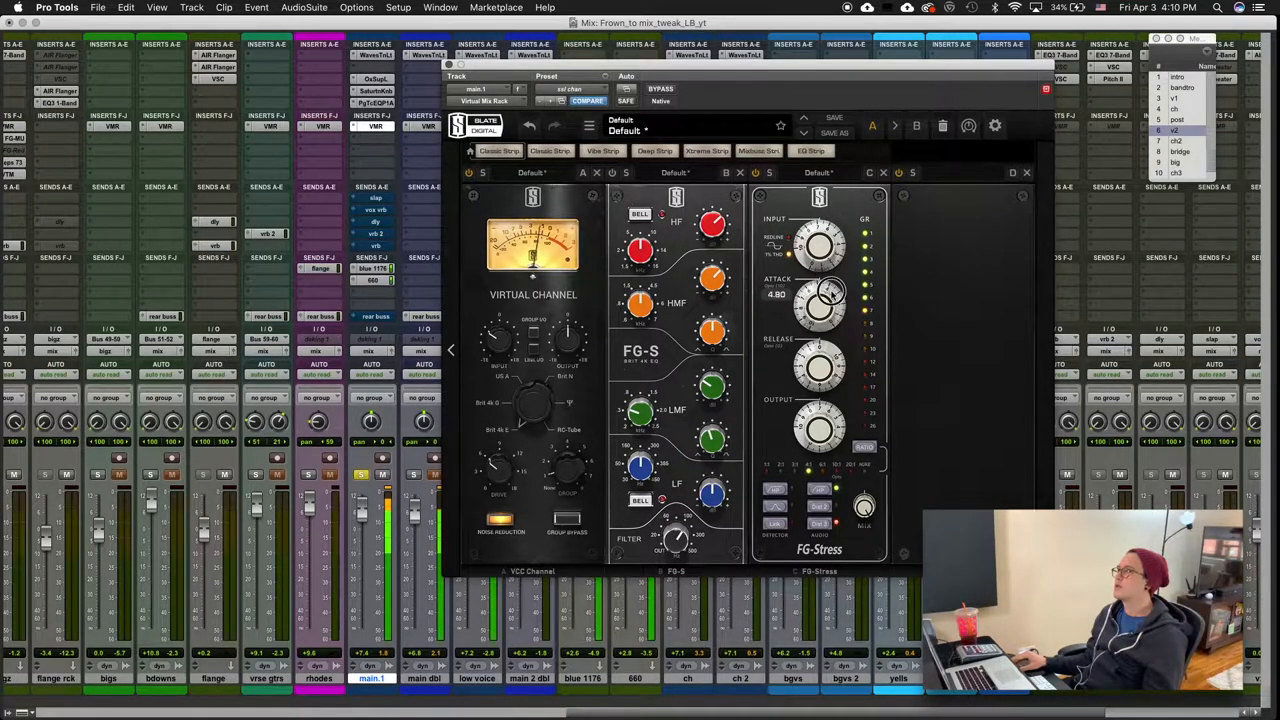
pyautogui.moveTo(820, 300); pyautogui.dragTo(820, 316)
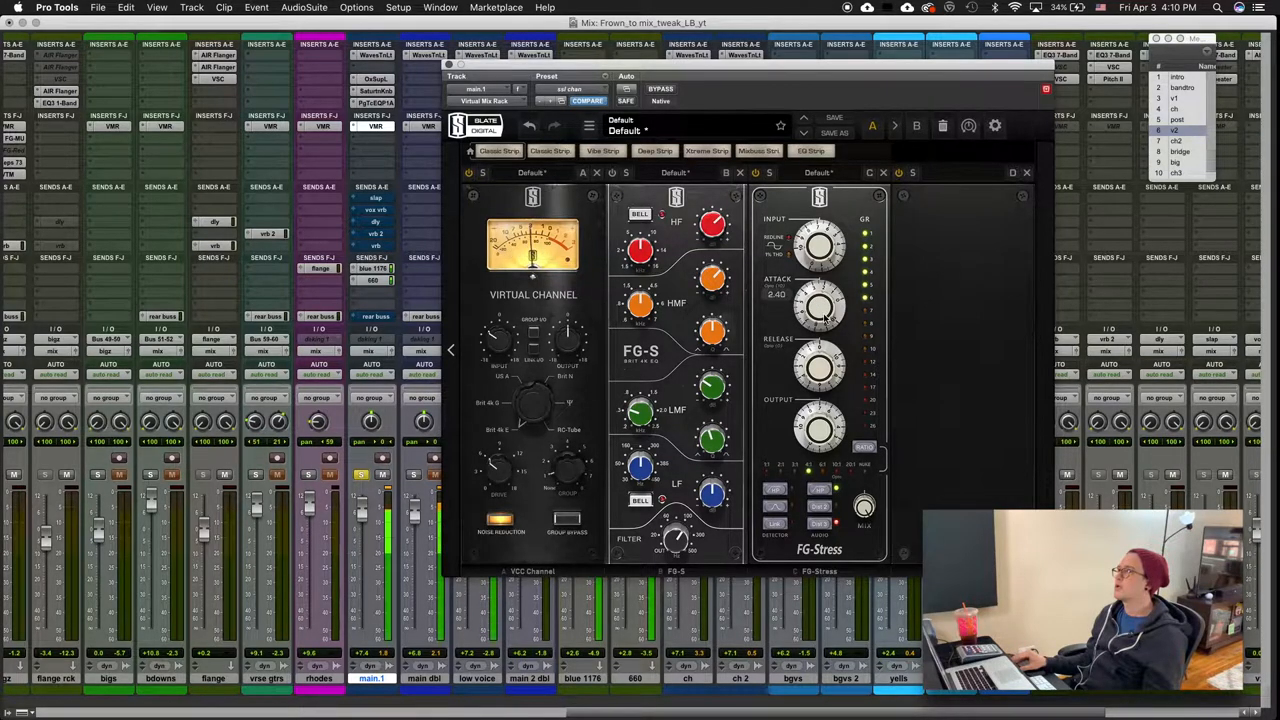
pyautogui.moveTo(820, 244); pyautogui.dragTo(848, 262)
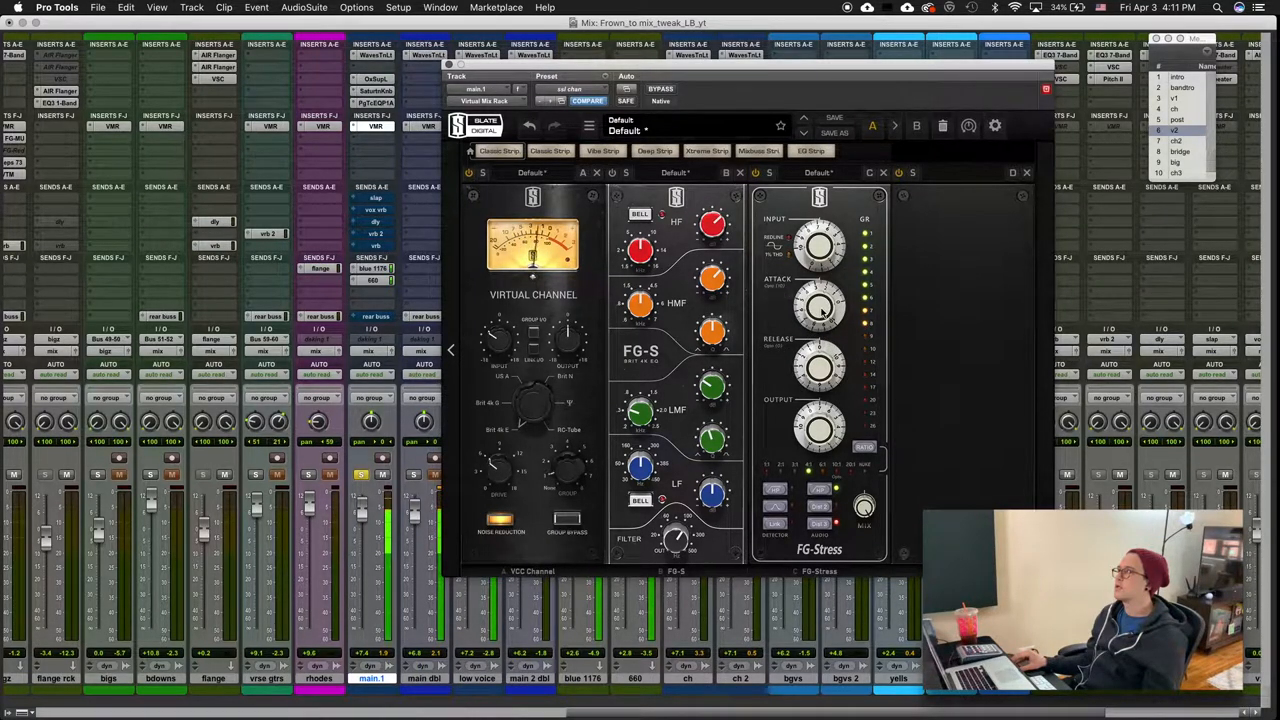
pyautogui.moveTo(820, 310); pyautogui.dragTo(844, 264)
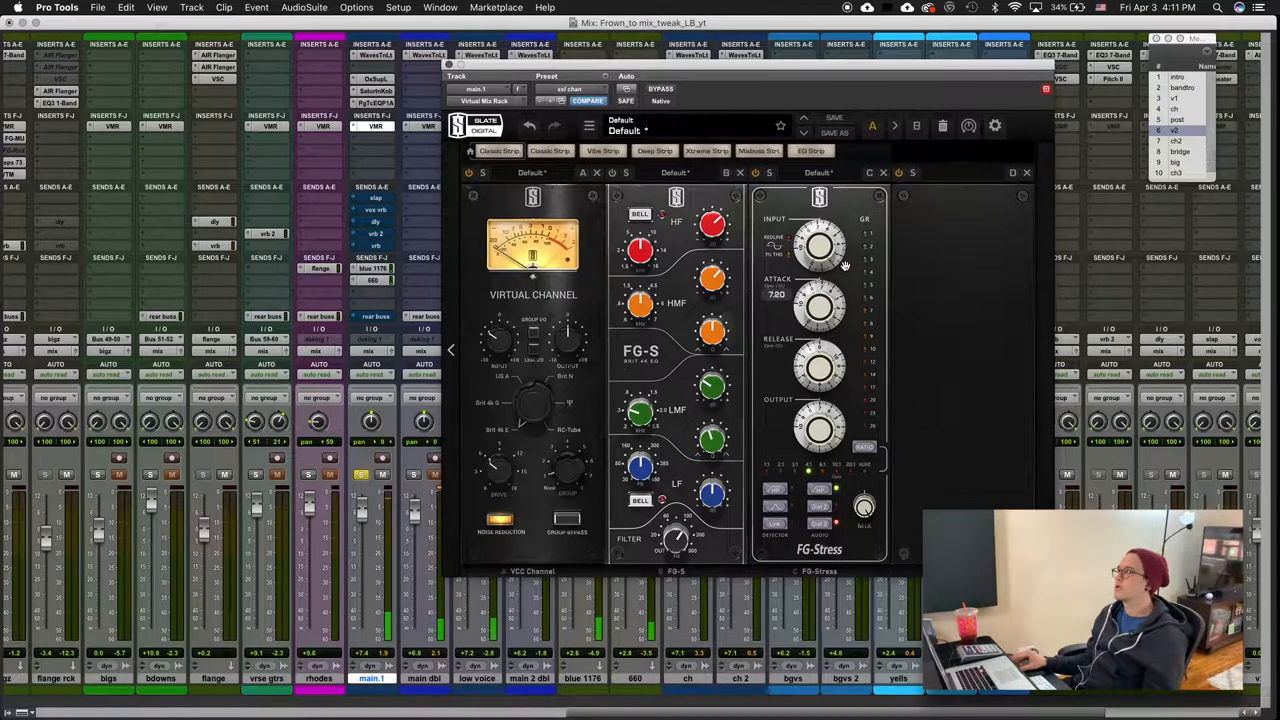